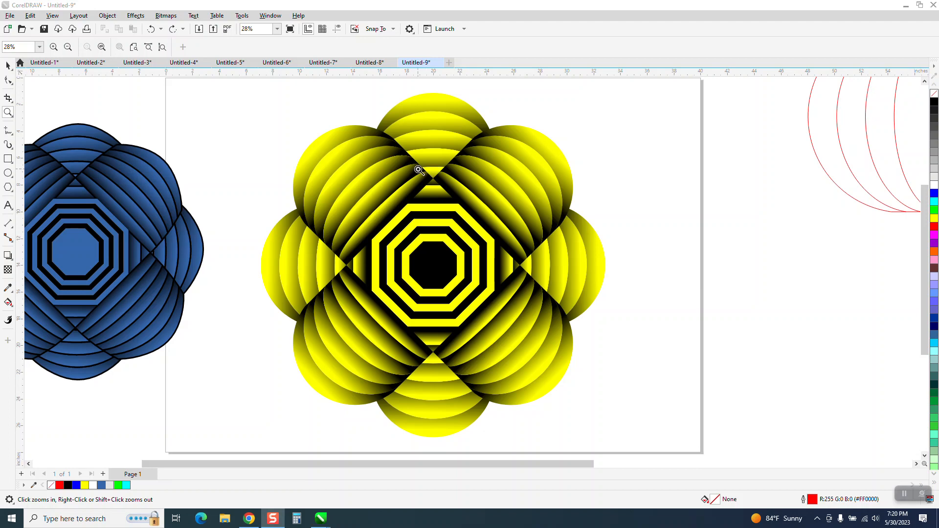
mouse_move(285, 138)
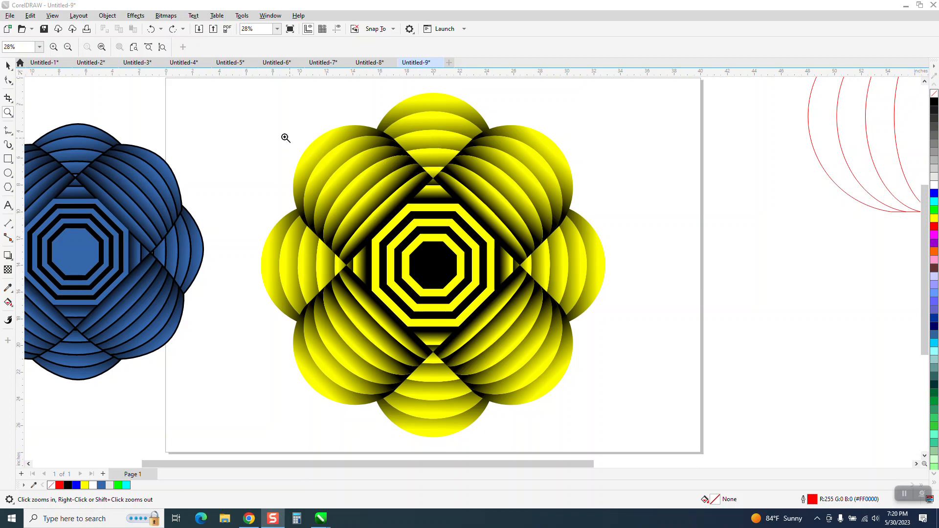
mouse_move(8, 65)
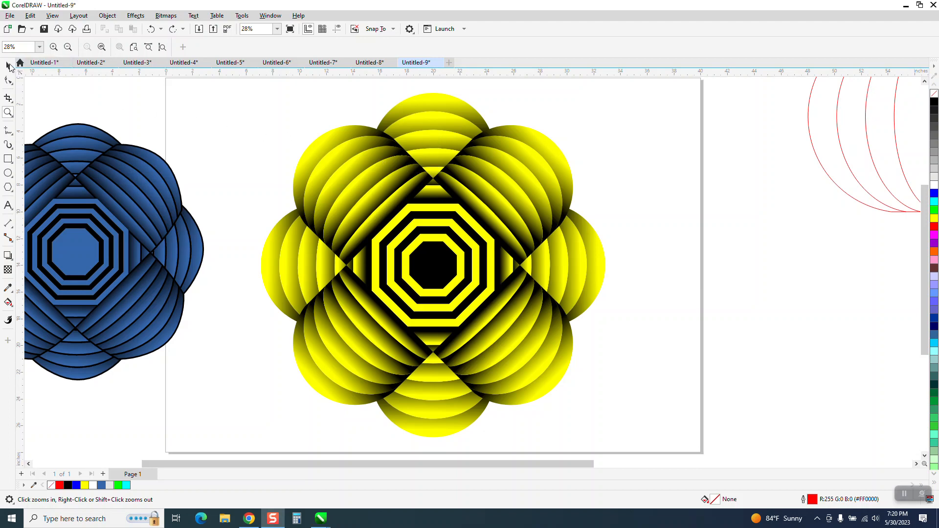
Select the four vertical petal clusters with the Pick tool to fill them blue
left_click(8, 79)
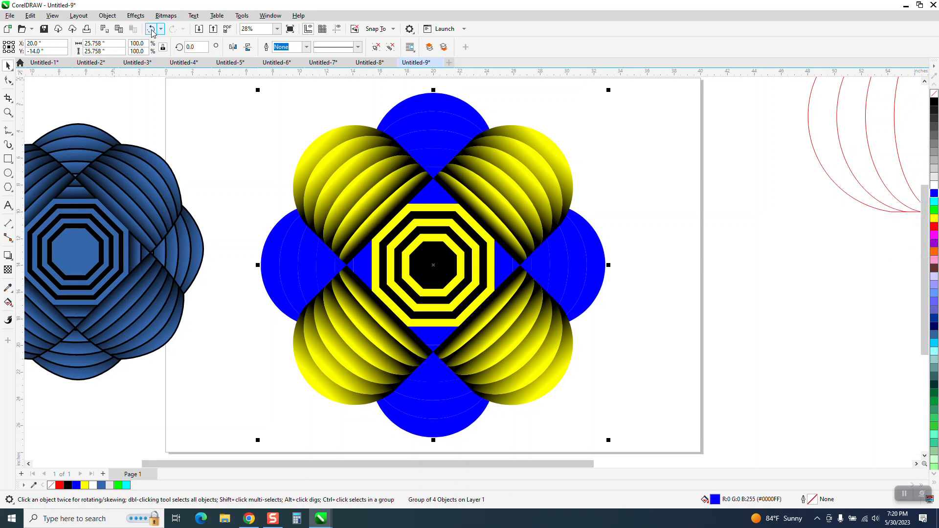
Undo the blue fill, then use Replace Colors with Hue 59 to turn vertical petals green
left_click(135, 16)
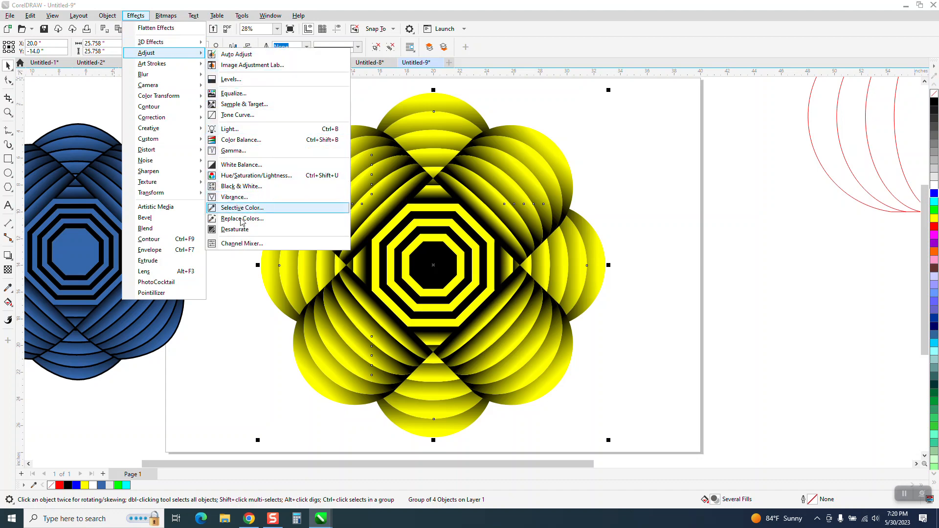
left_click(242, 218)
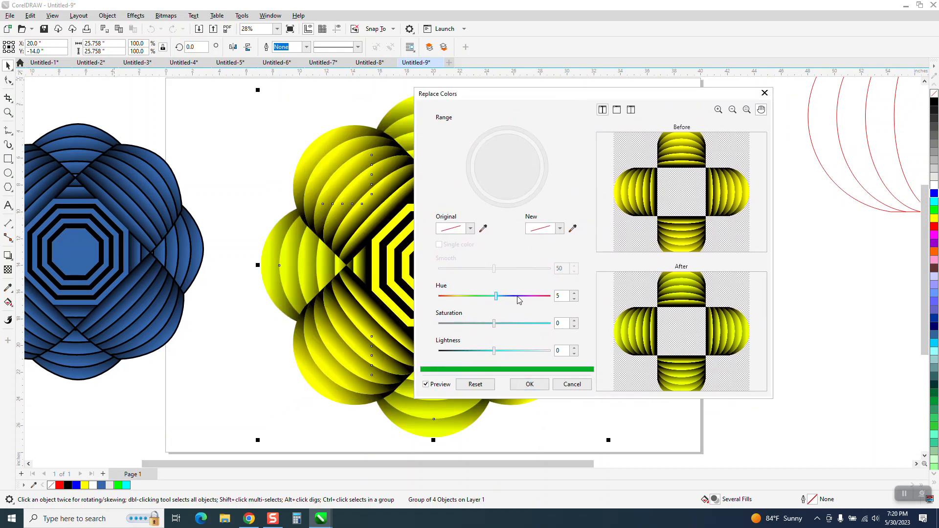
left_click_drag(496, 296, 513, 296)
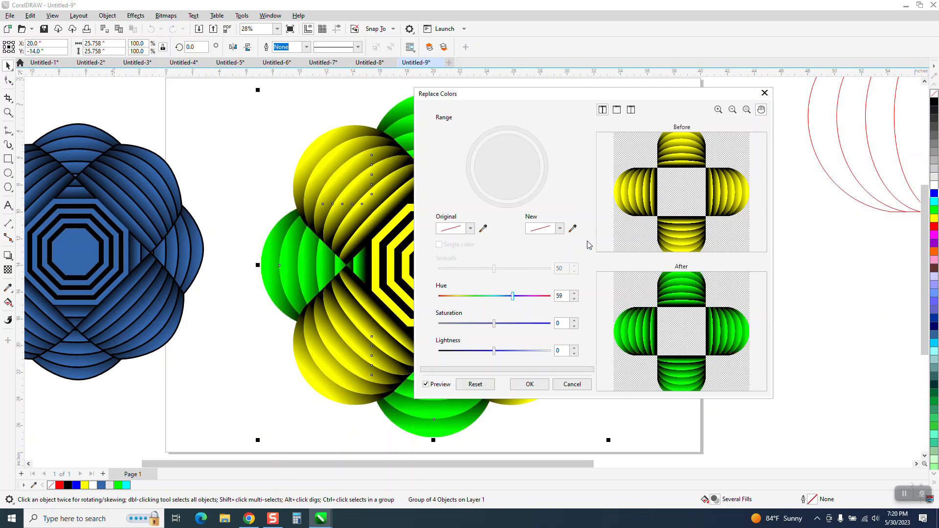
left_click(530, 384)
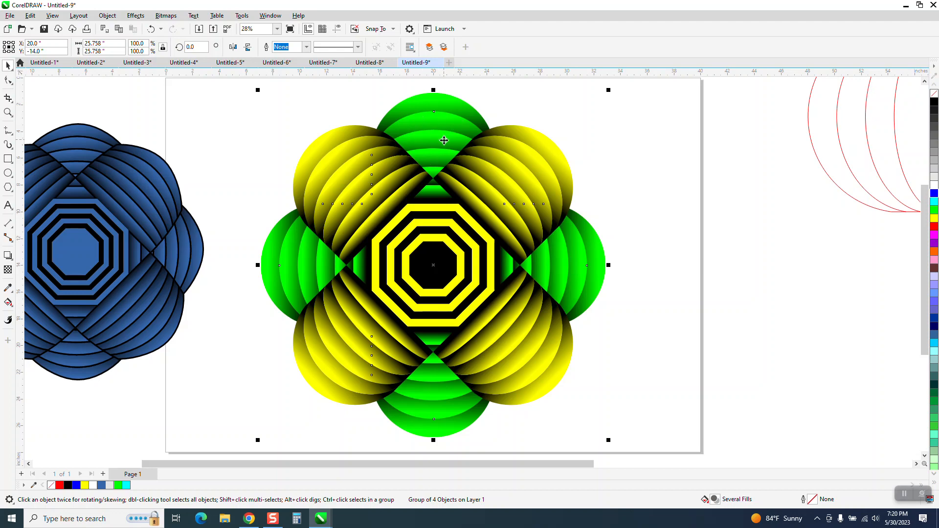
mouse_move(434, 114)
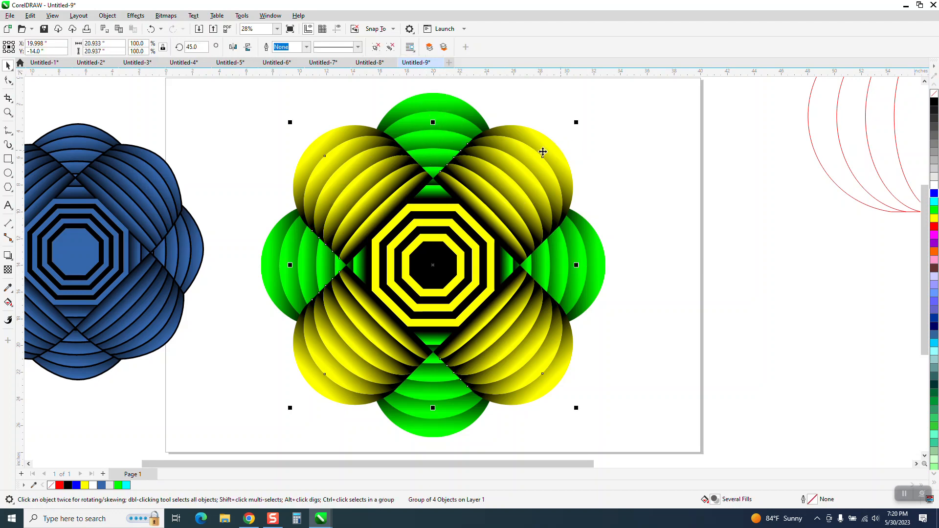
Select the diagonal petals and apply Replace Colors with Hue -28 for orange gradients
left_click(135, 15)
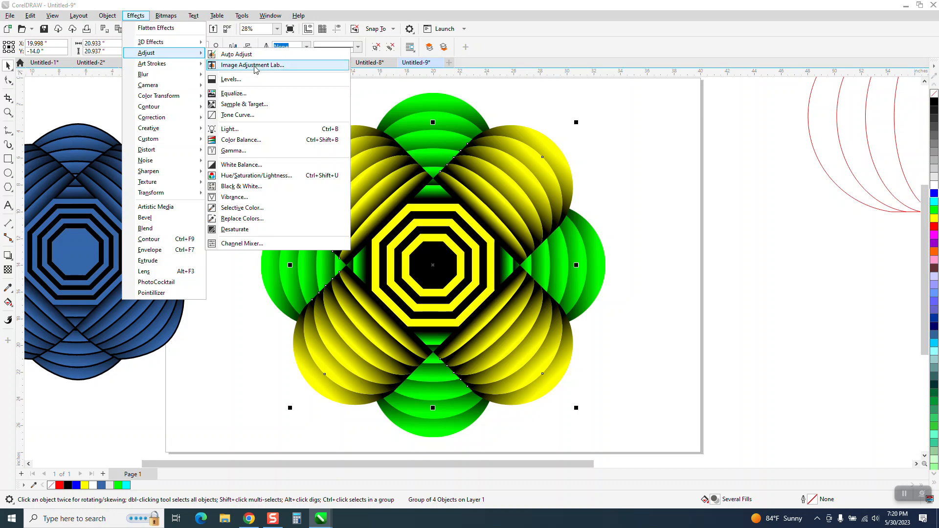
left_click(235, 221)
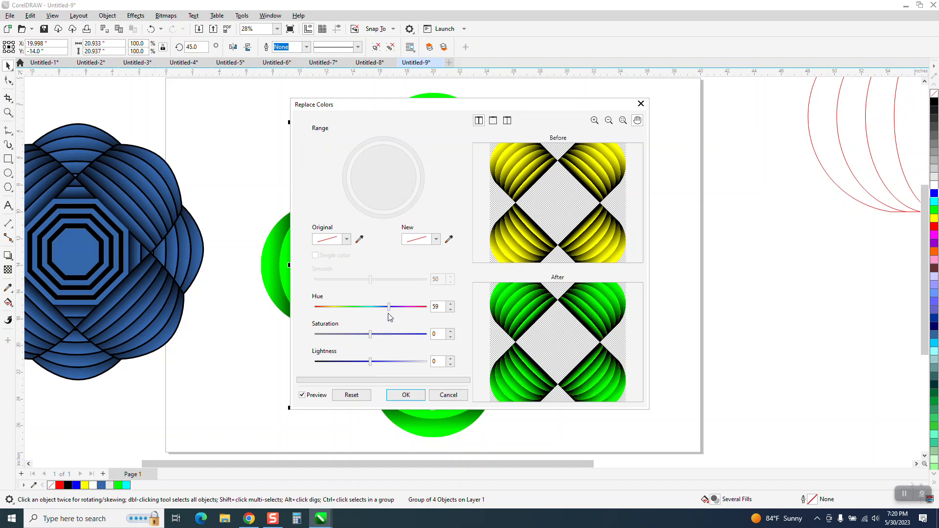
left_click_drag(388, 306, 388, 307)
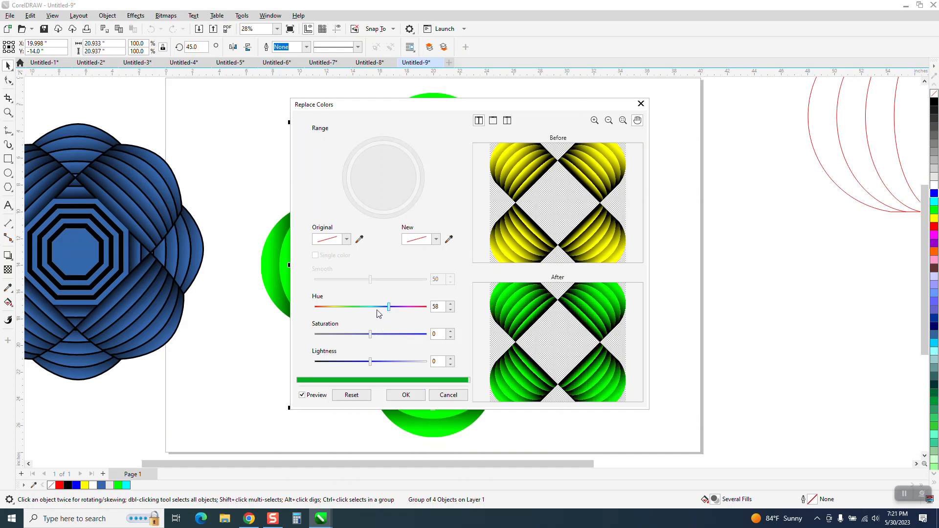
left_click_drag(389, 307, 360, 307)
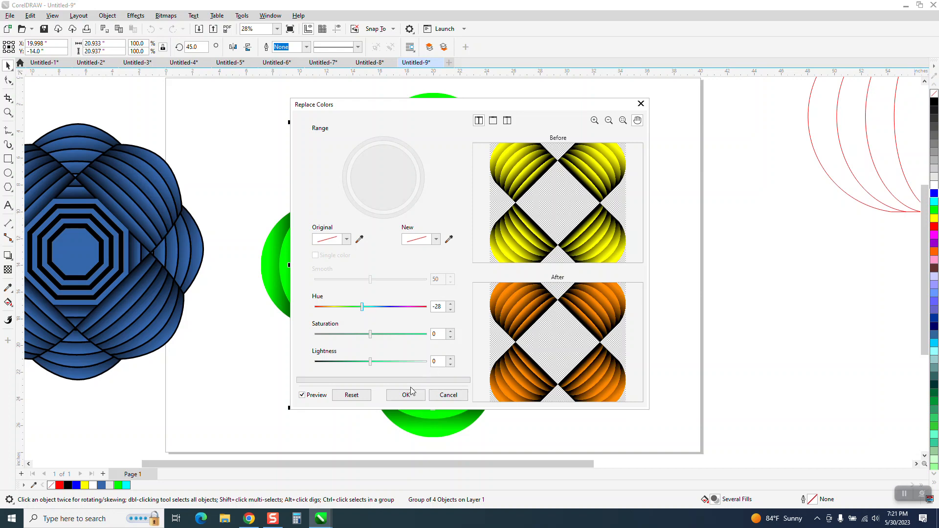
left_click(406, 395)
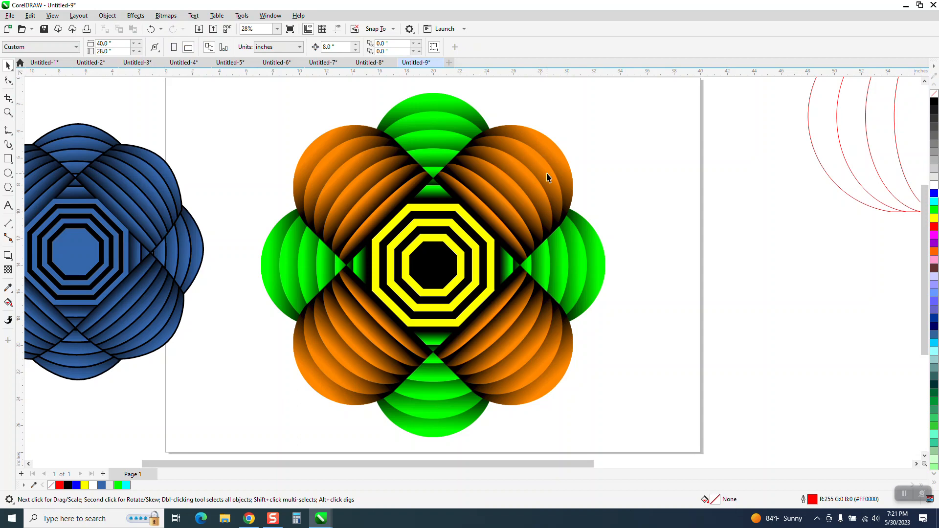
mouse_move(546, 158)
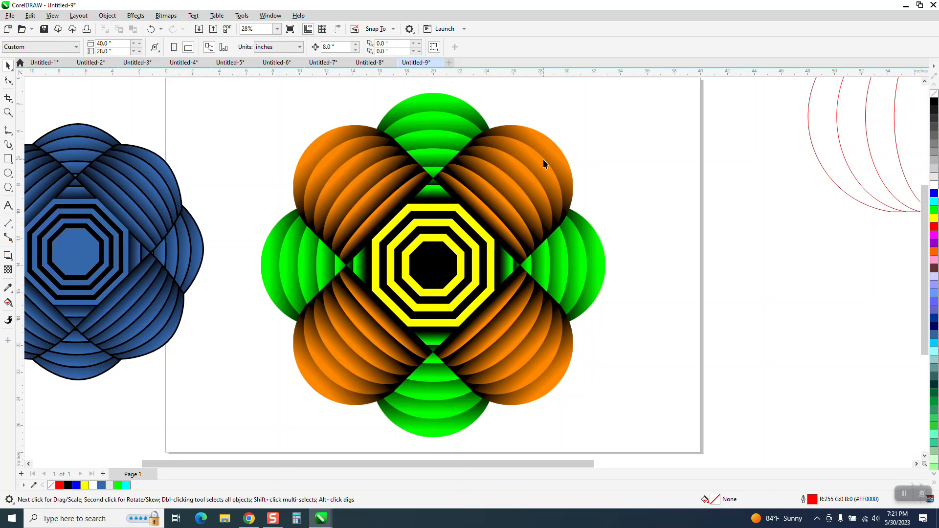
mouse_move(526, 190)
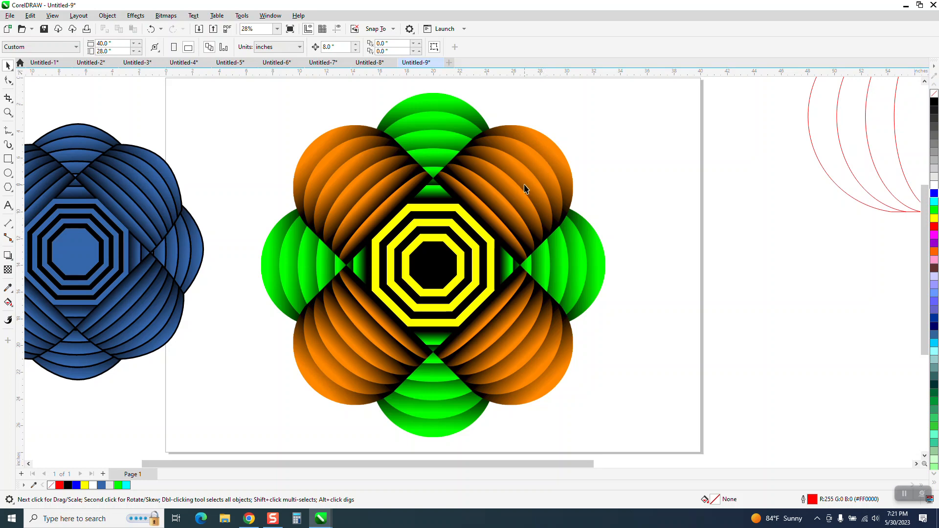
mouse_move(375, 193)
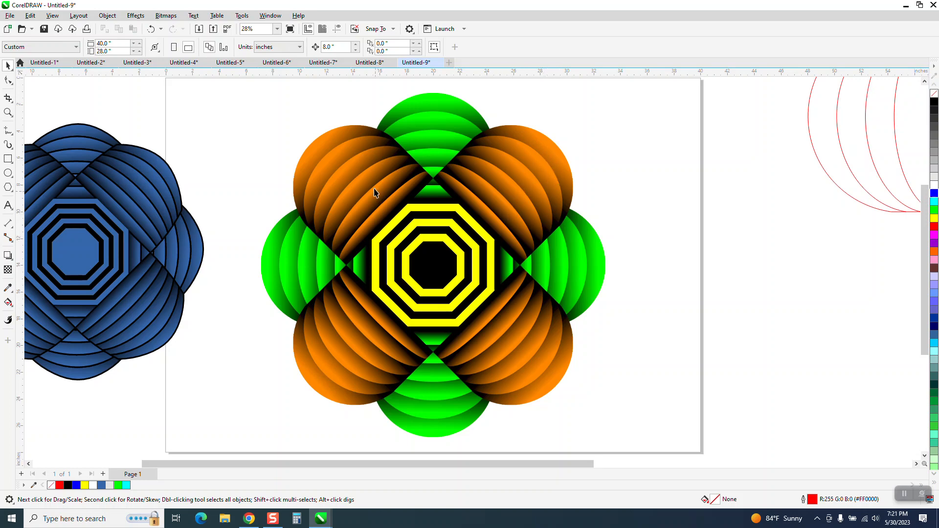
mouse_move(399, 272)
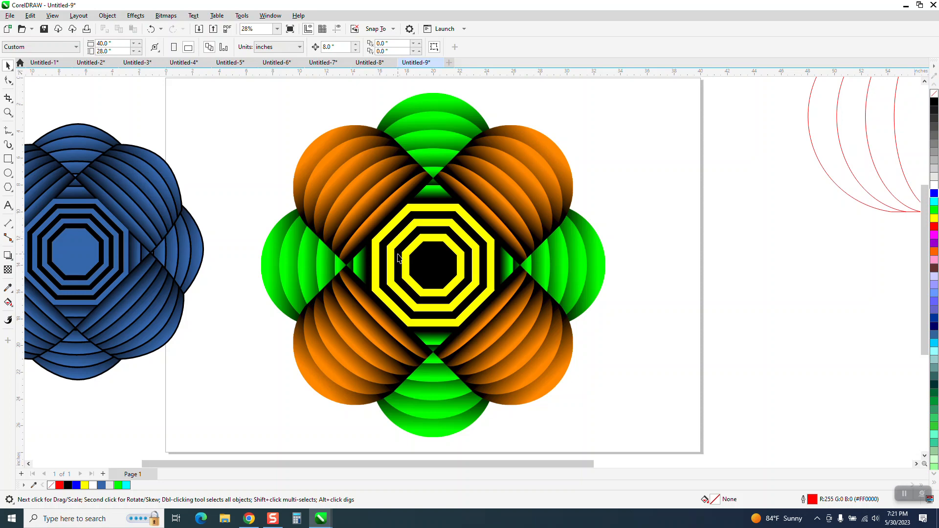
mouse_move(119, 198)
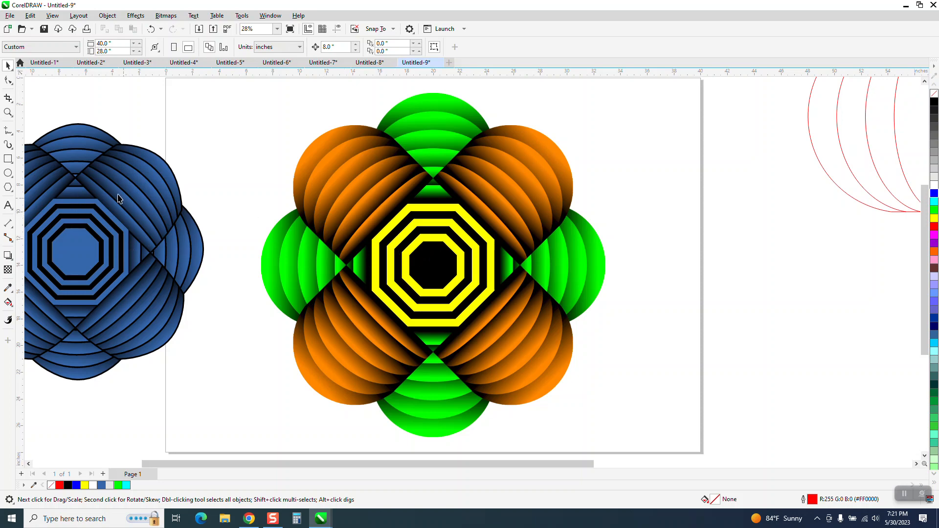
mouse_move(149, 195)
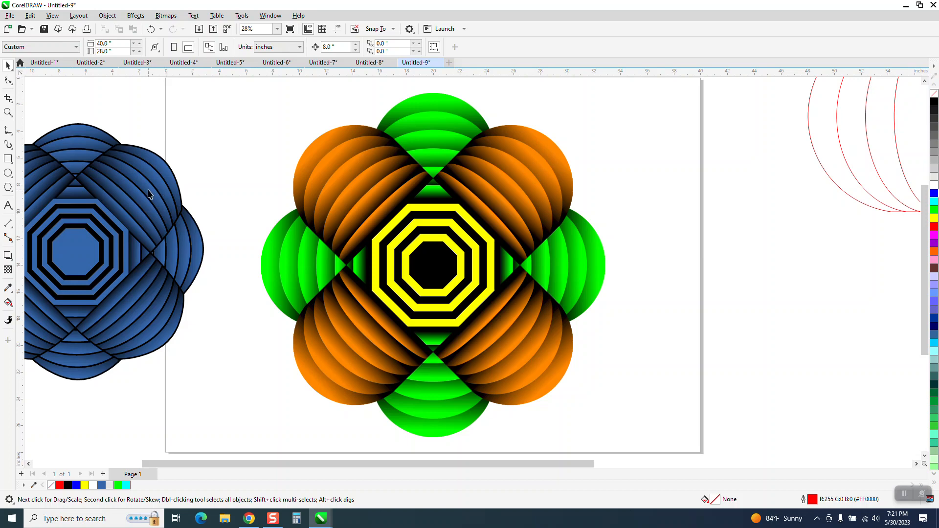
mouse_move(503, 199)
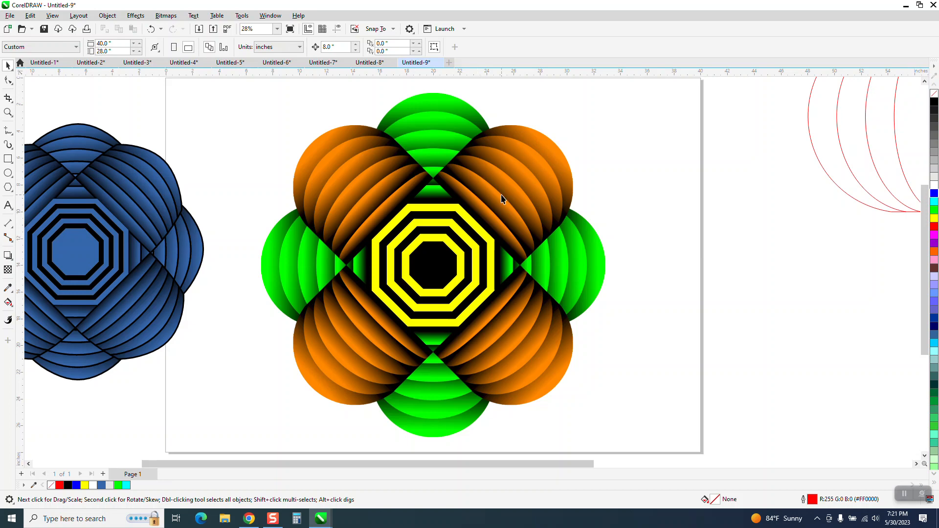
left_click(136, 15)
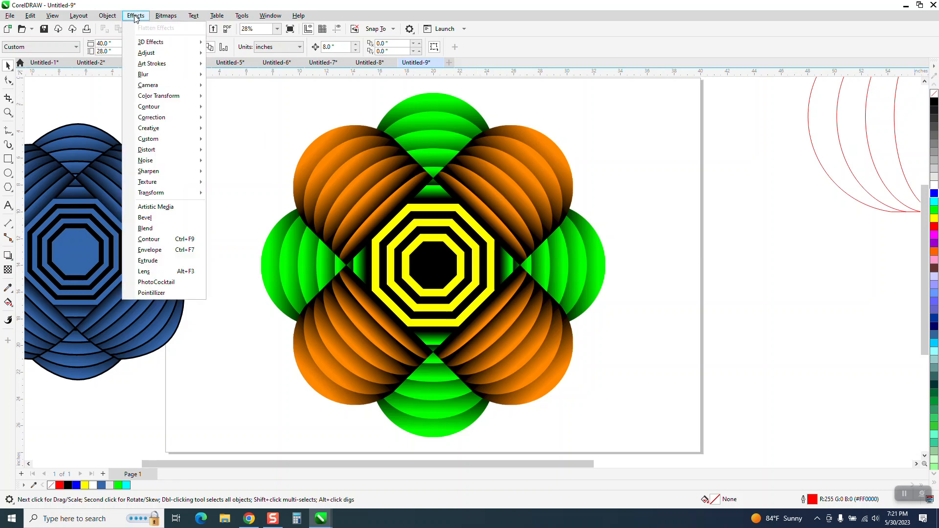
mouse_move(146, 53)
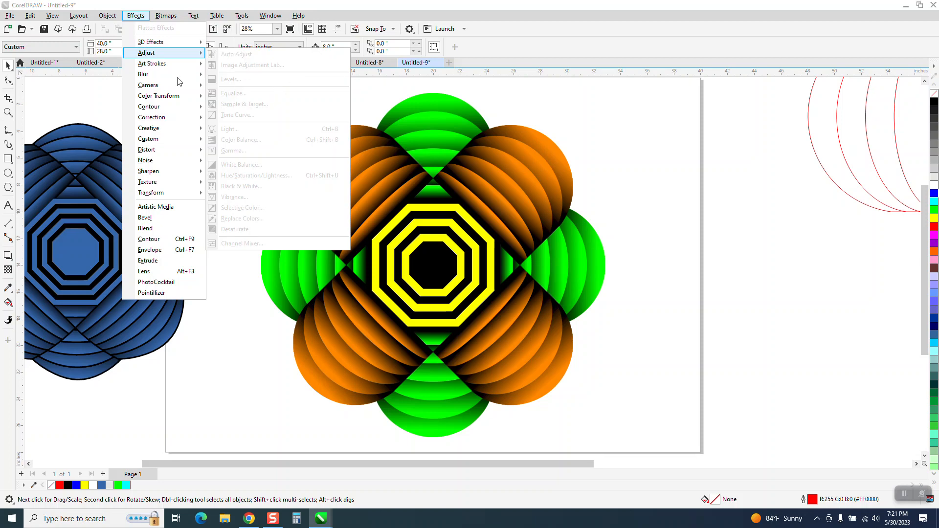
mouse_move(519, 118)
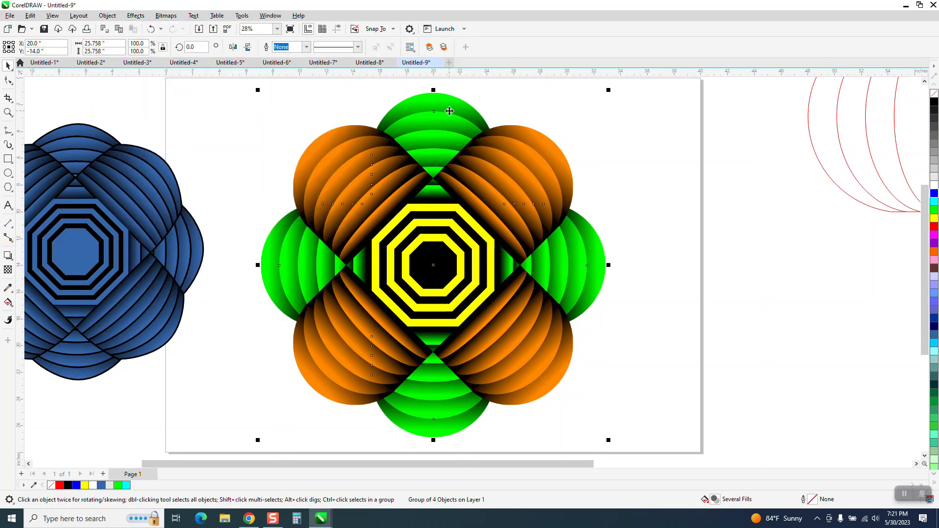
left_click(108, 15)
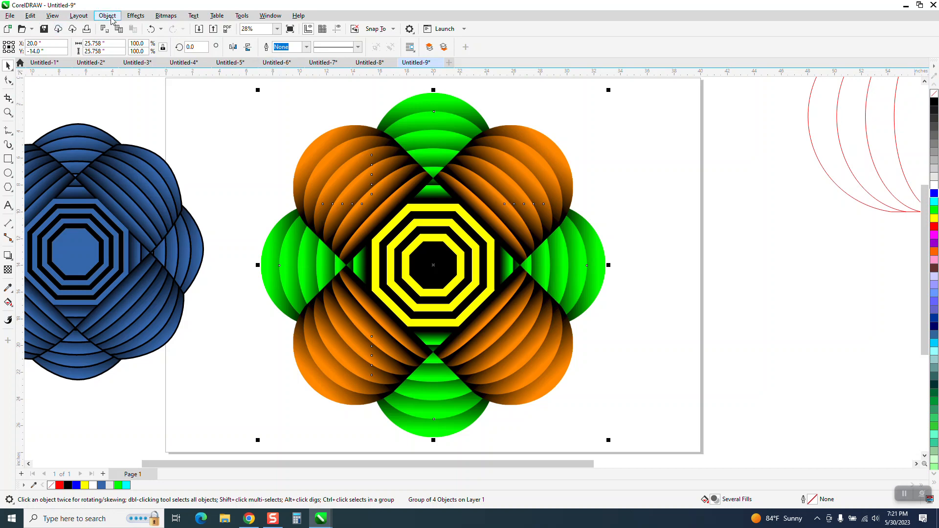
left_click(136, 15)
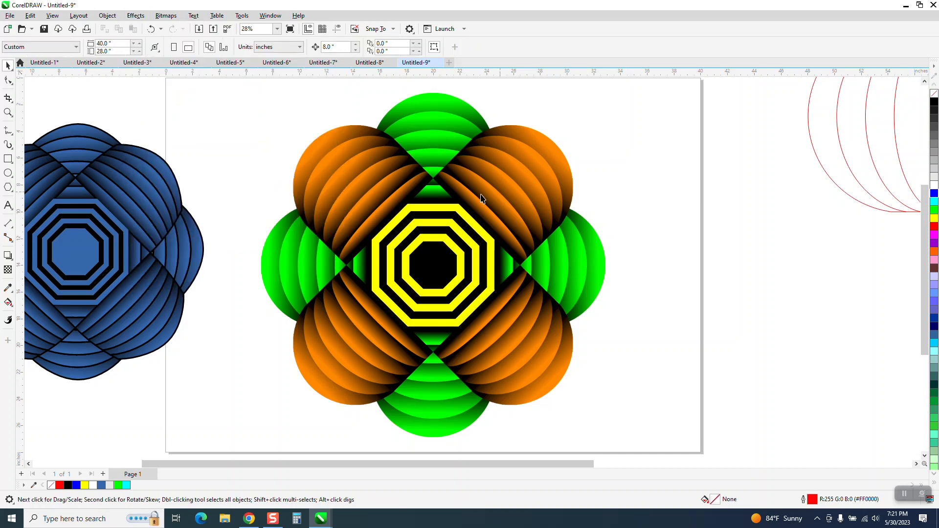
mouse_move(395, 178)
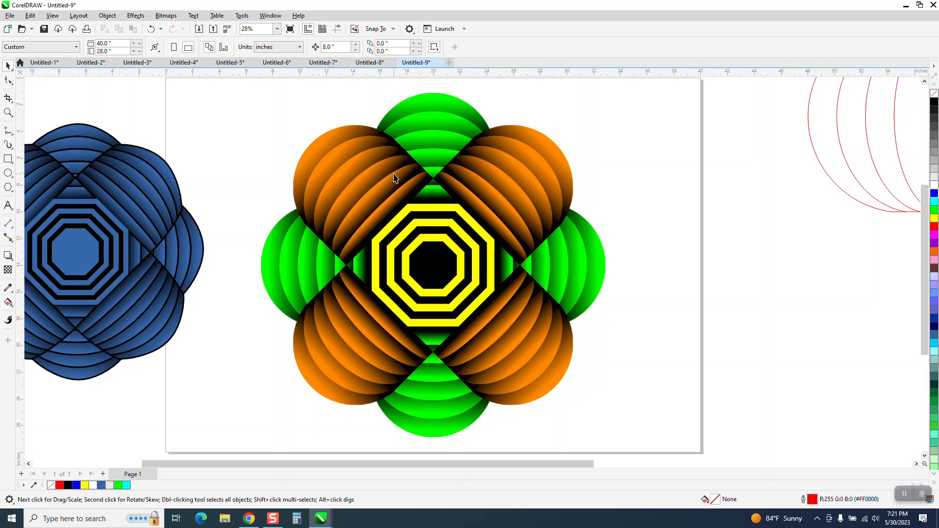